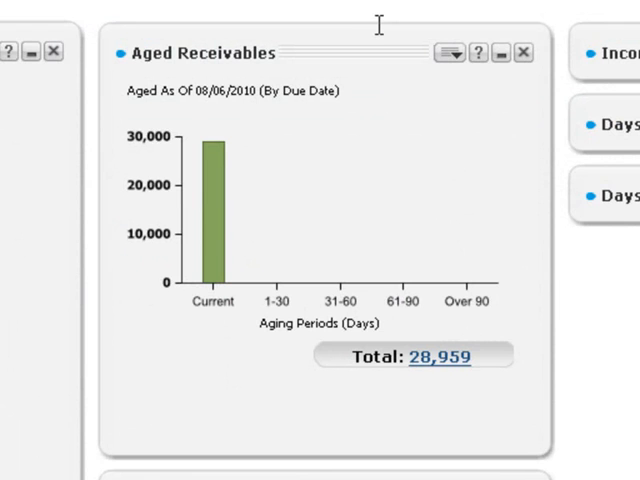
mouse_move(380, 24)
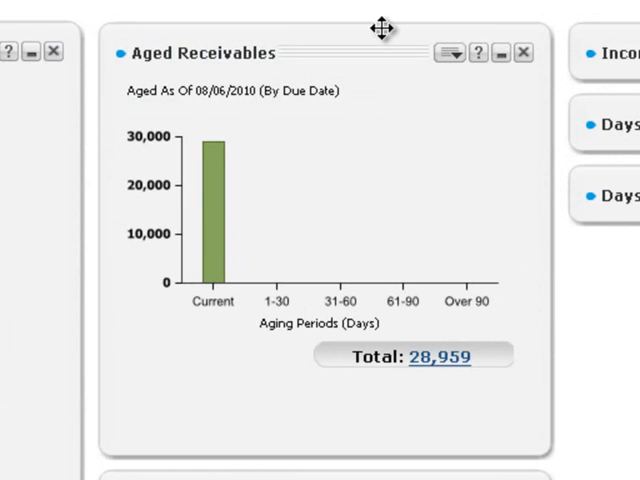
mouse_move(484, 54)
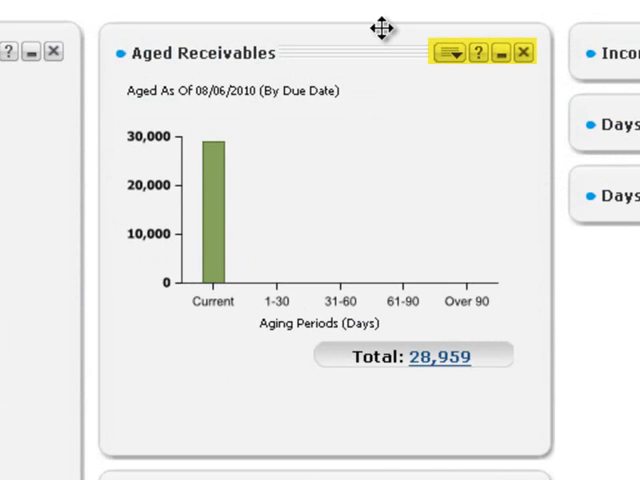
Show the Aged Receivables snapshot's menu with Configure, Refresh, Open Report, Print and Edit Title.
click(452, 52)
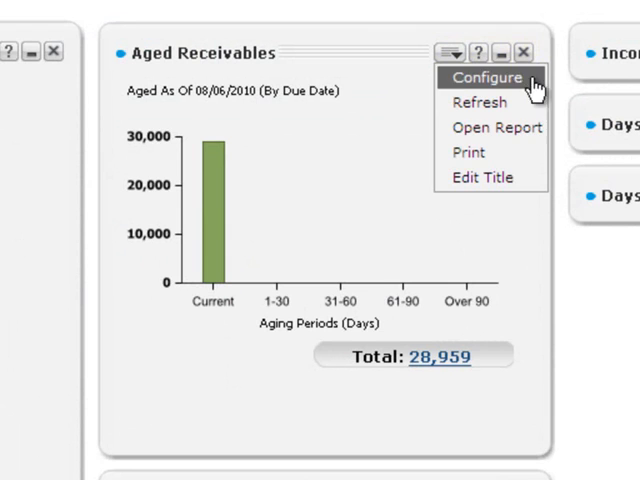
mouse_move(496, 128)
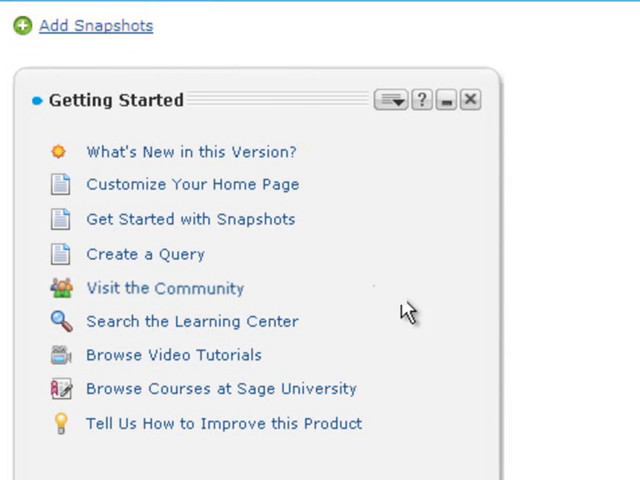
Bring up Add Snapshots with the Accounts Payable category listing Aged Payables and Days Payables Outstanding.
click(96, 24)
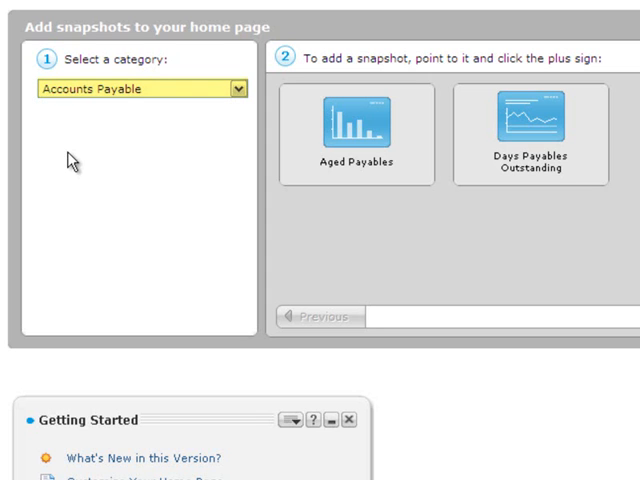
mouse_move(356, 128)
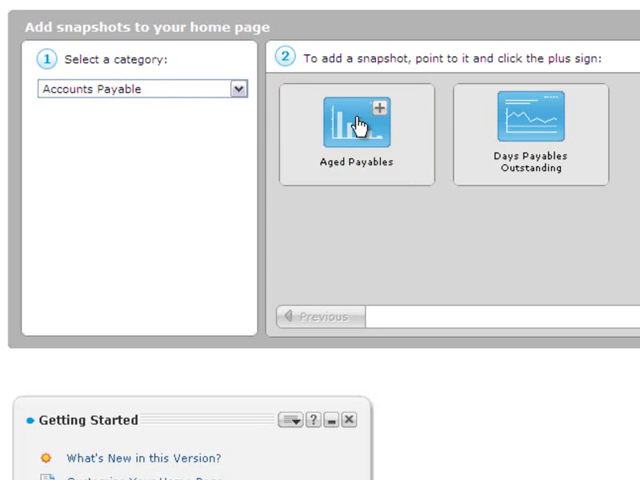
mouse_move(378, 120)
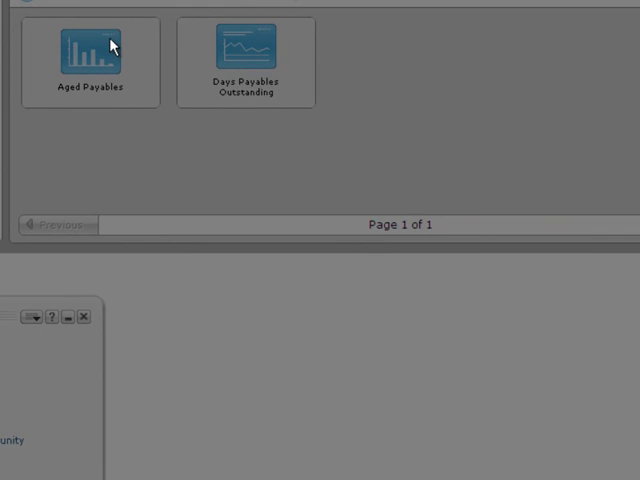
Add two Aged Payables snapshots and an Aged Receivables snapshot to the home page, then close Add Snapshots.
click(88, 60)
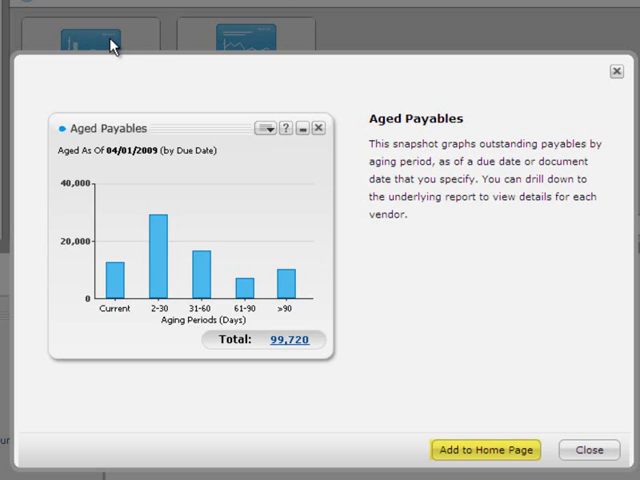
mouse_move(284, 168)
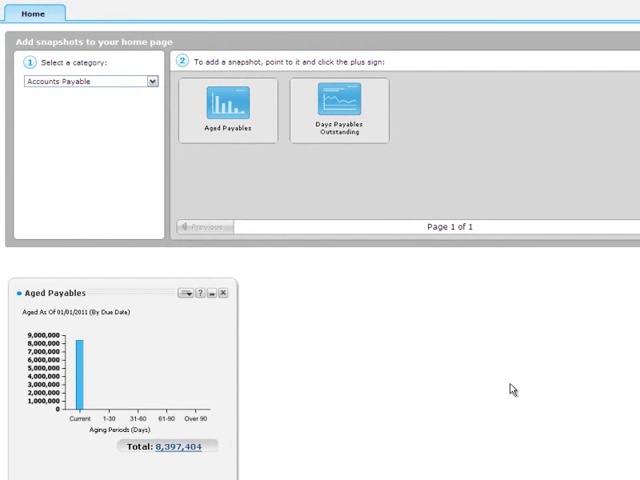
mouse_move(256, 104)
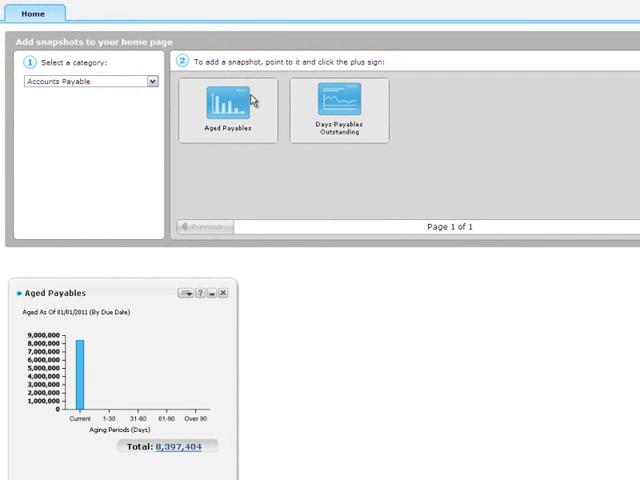
click(228, 104)
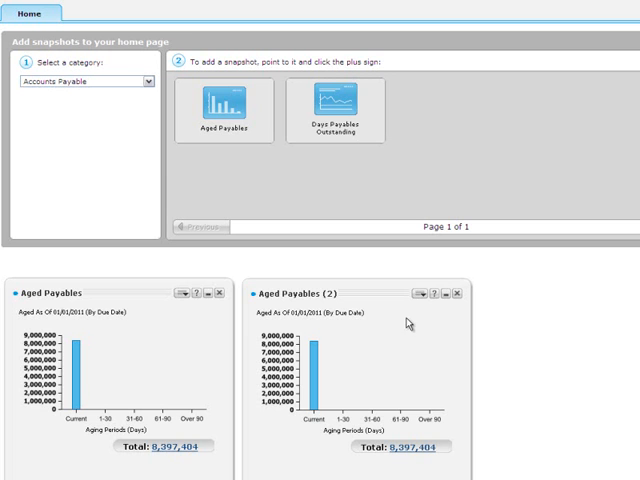
click(144, 82)
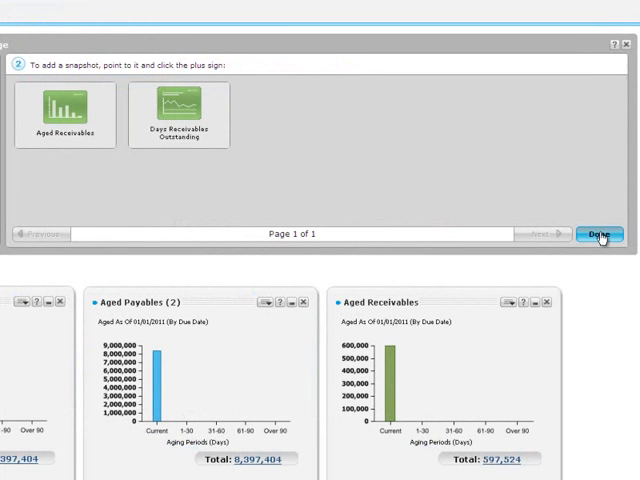
click(598, 234)
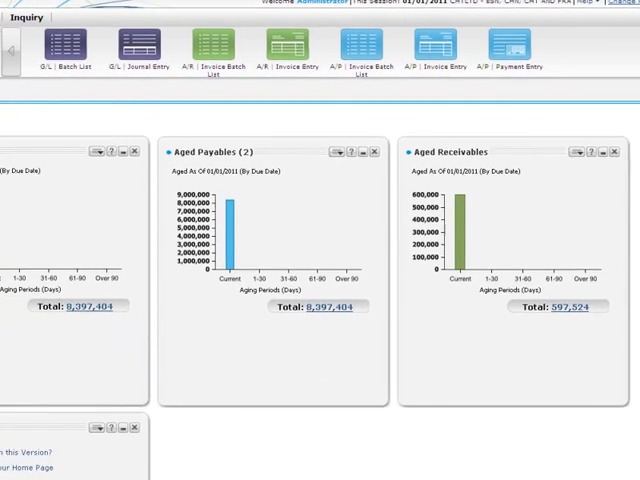